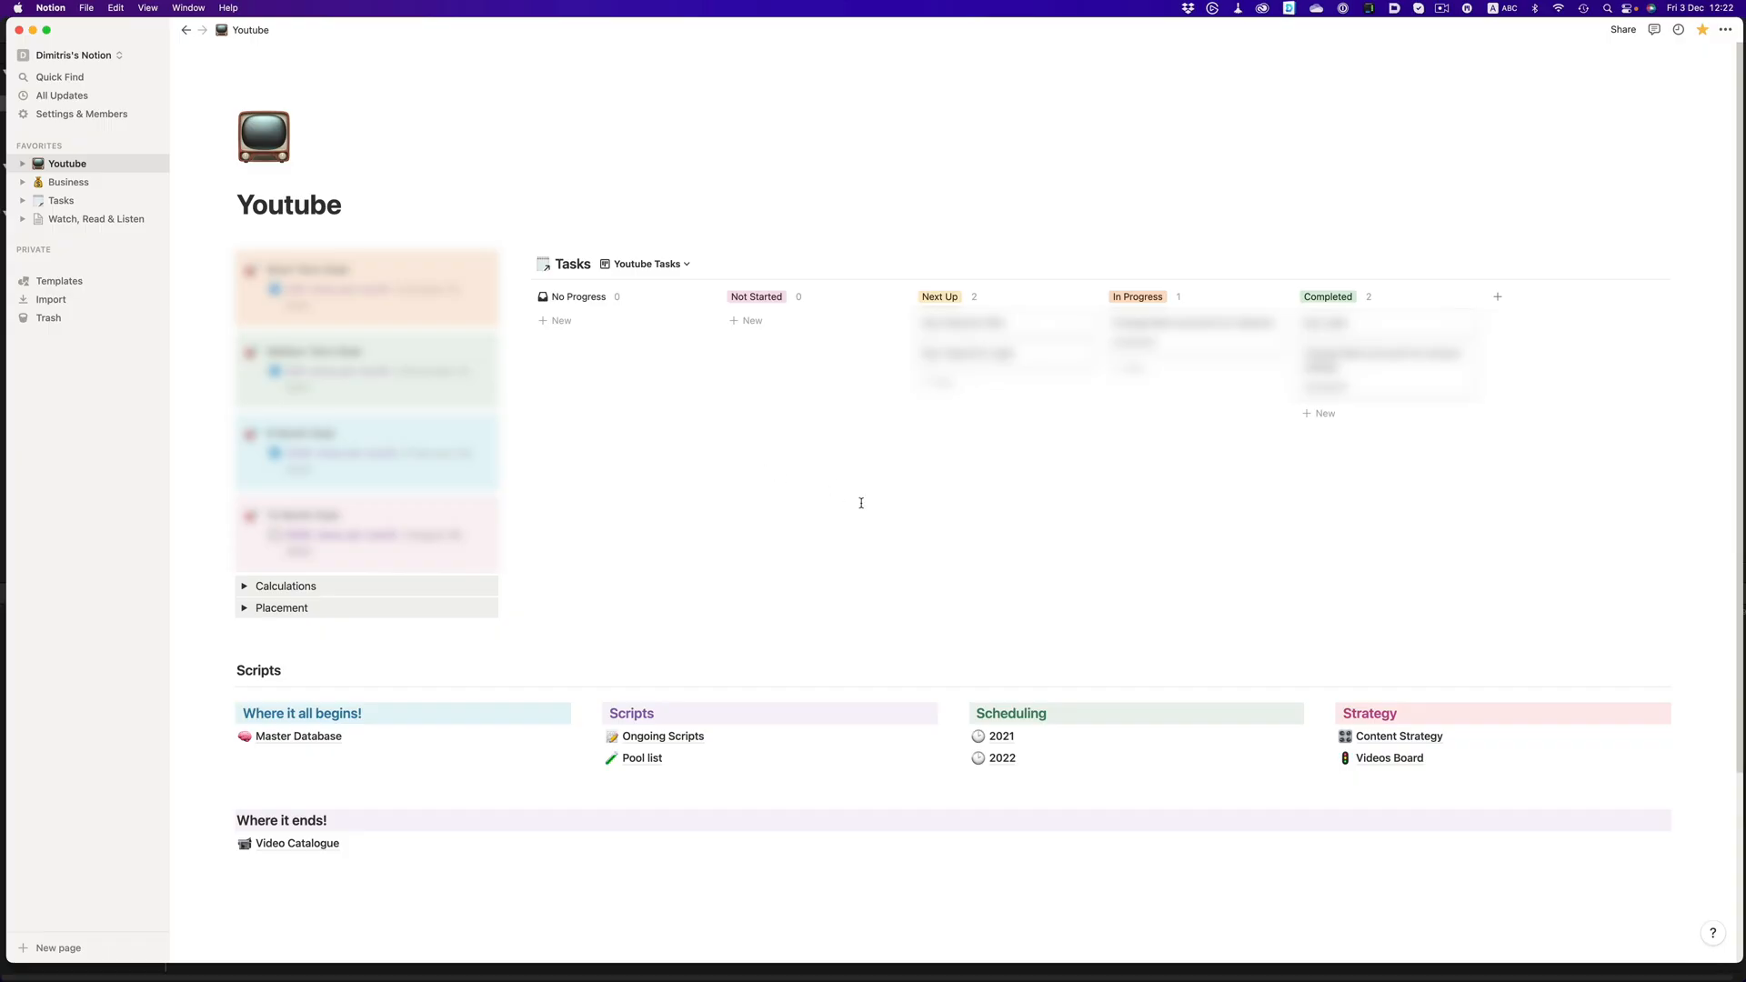
Step: Navigate from the Youtube hub to the 2021 scheduling board, then to the Pool list ideas database
{"action": "left_click", "coordinate": [1000, 737]}
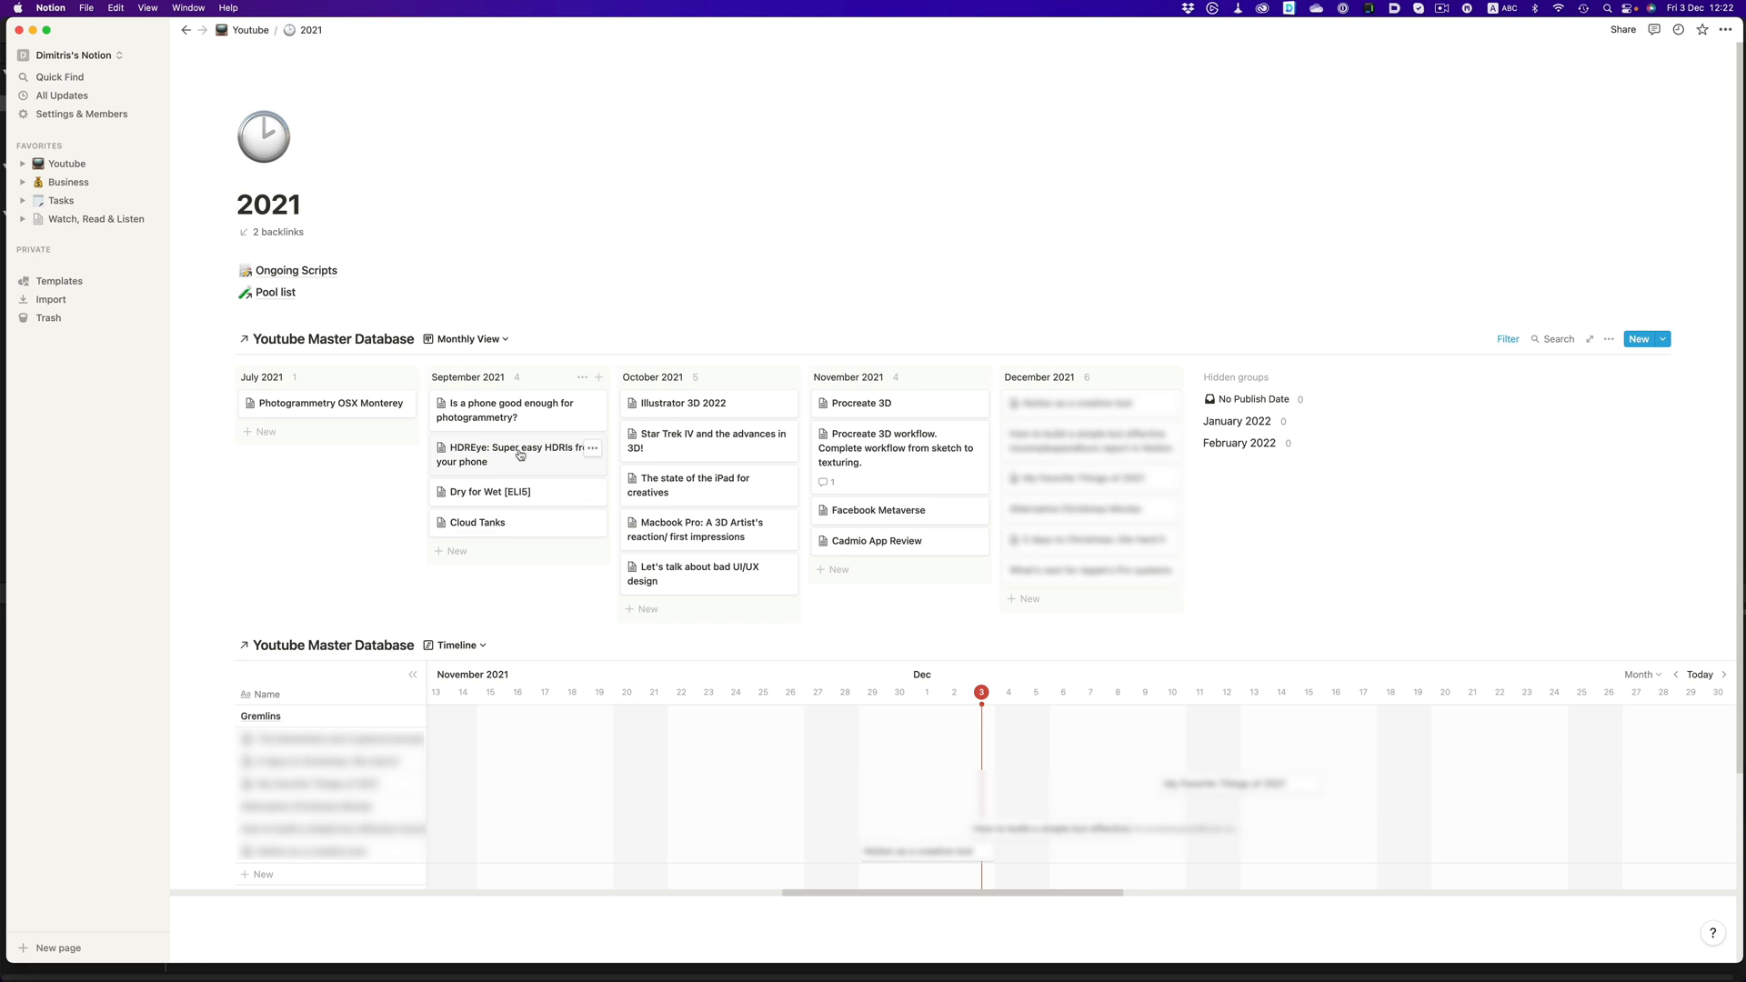
{"action": "left_click", "coordinate": [507, 455]}
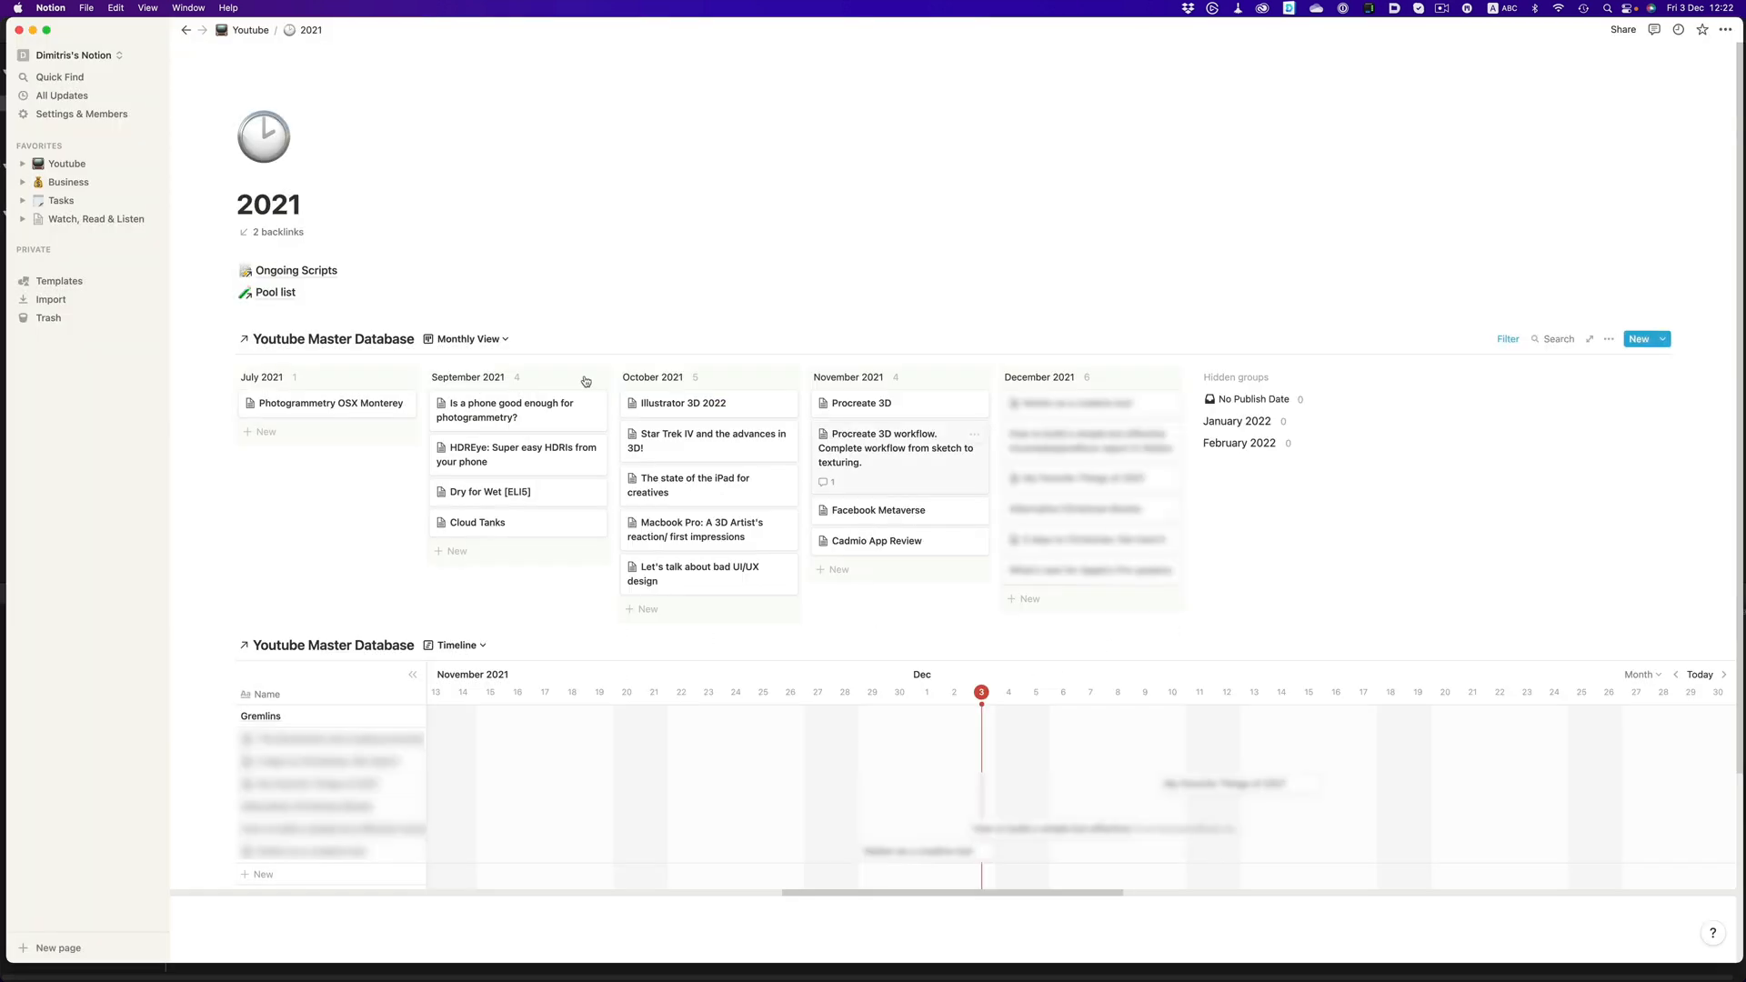
{"action": "left_click", "coordinate": [275, 291]}
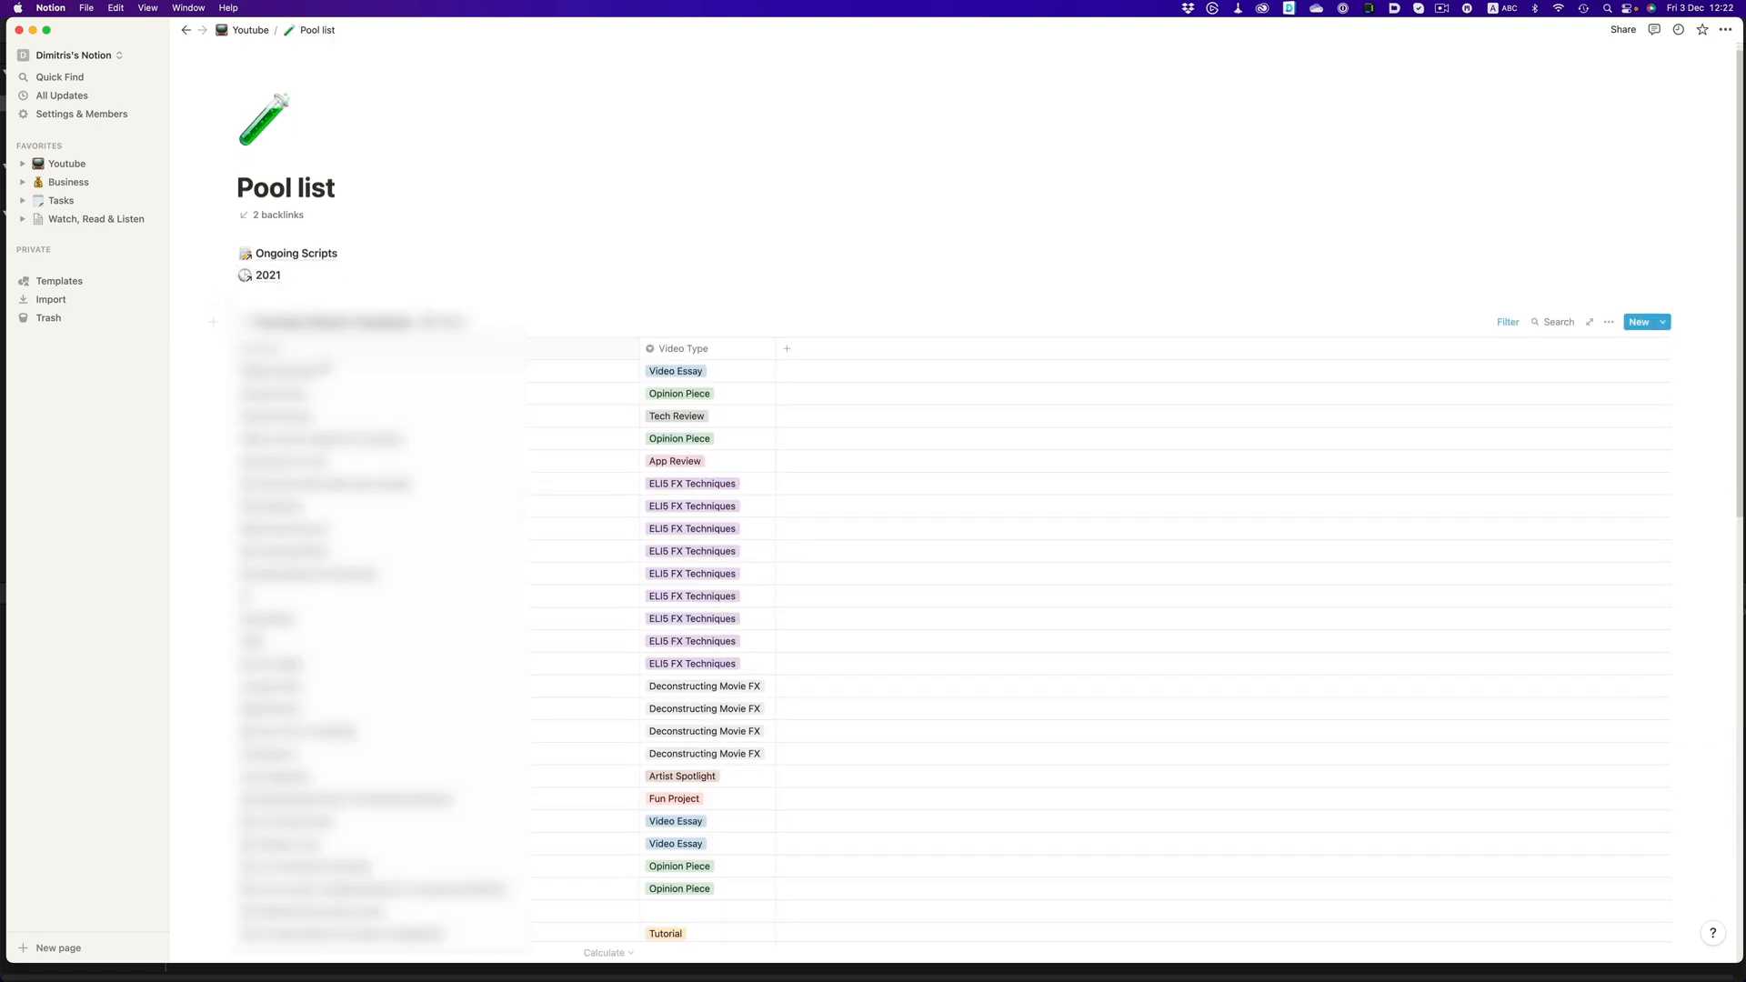